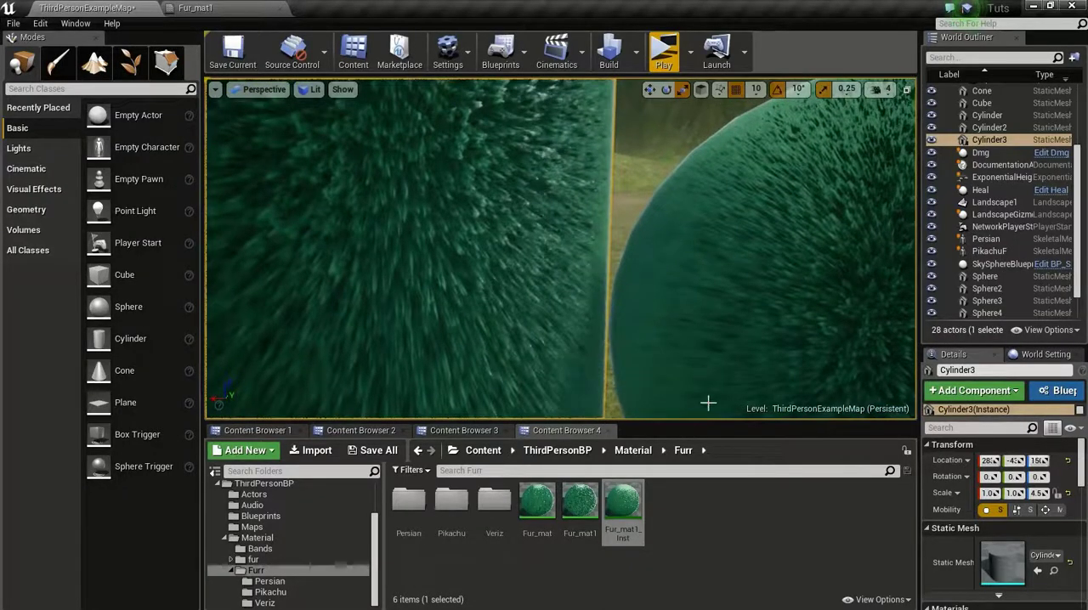
pyautogui.moveTo(578, 501)
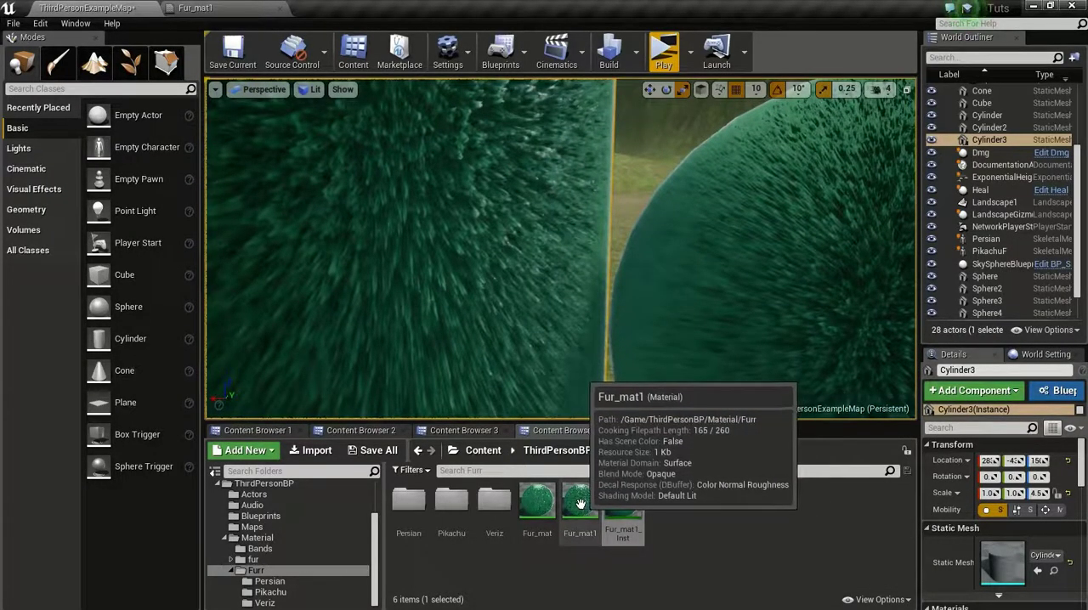
# - Feed the constant 1 into NormalFromHeightmap's Normal Map Intensity in Fur_mat1 and apply
pyautogui.doubleClick(578, 499)
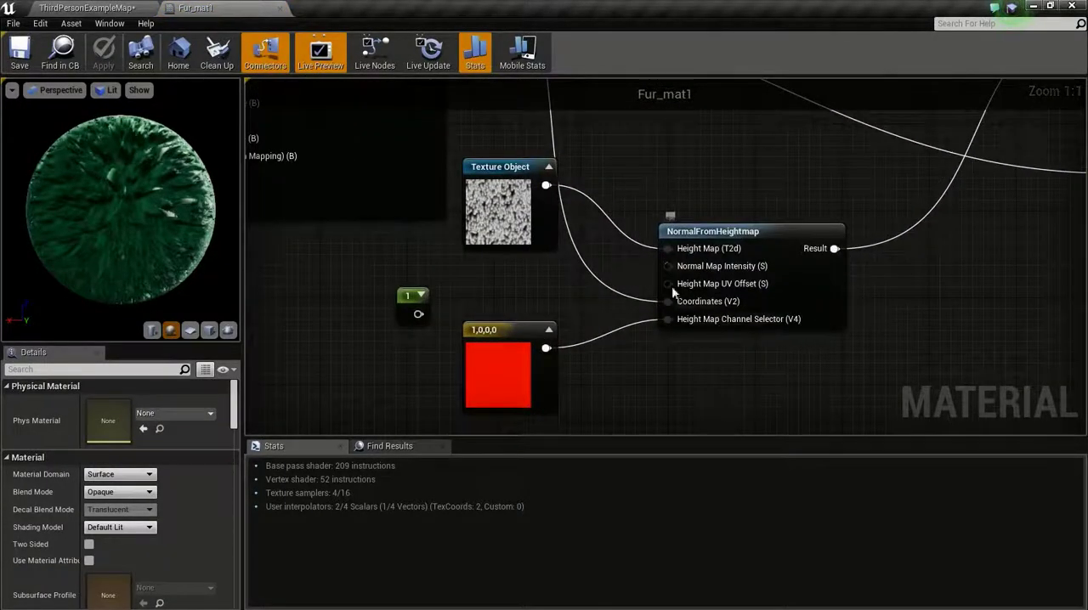
pyautogui.moveTo(735, 231)
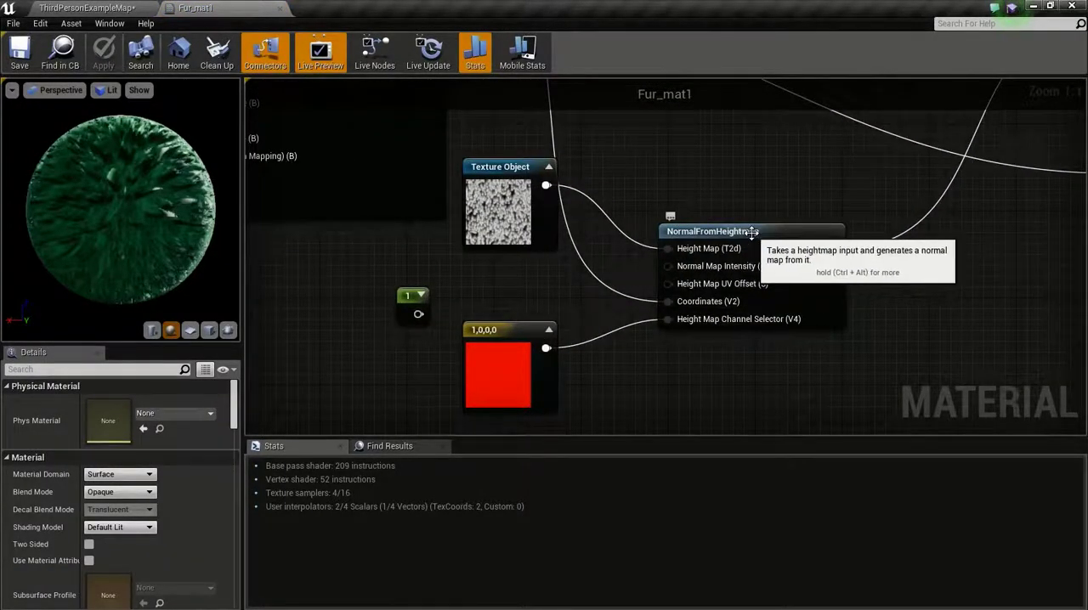
pyautogui.moveTo(418, 297)
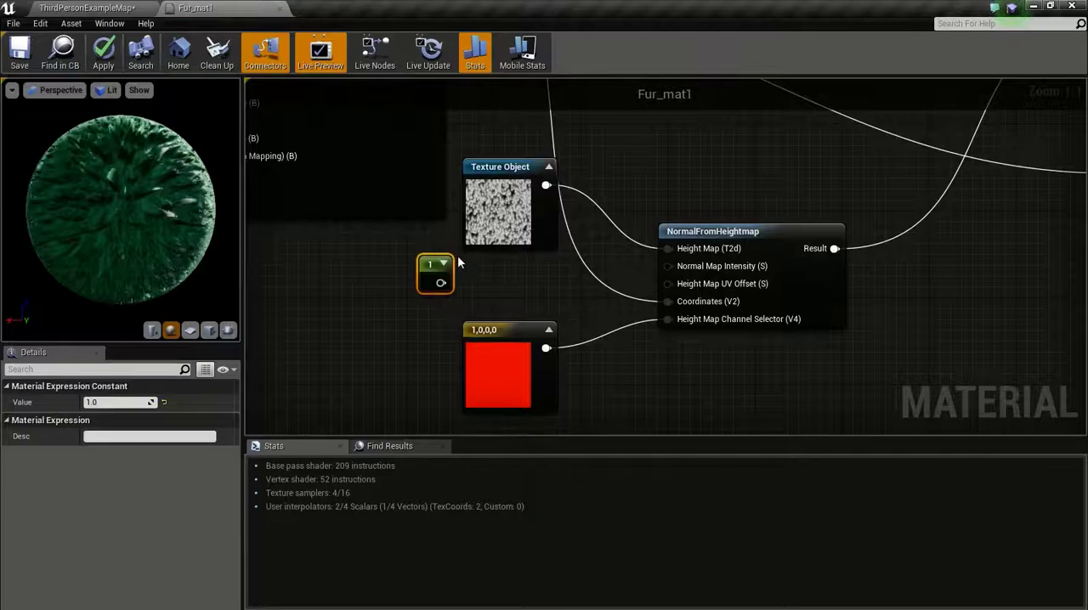
pyautogui.moveTo(442, 282); pyautogui.dragTo(667, 266)
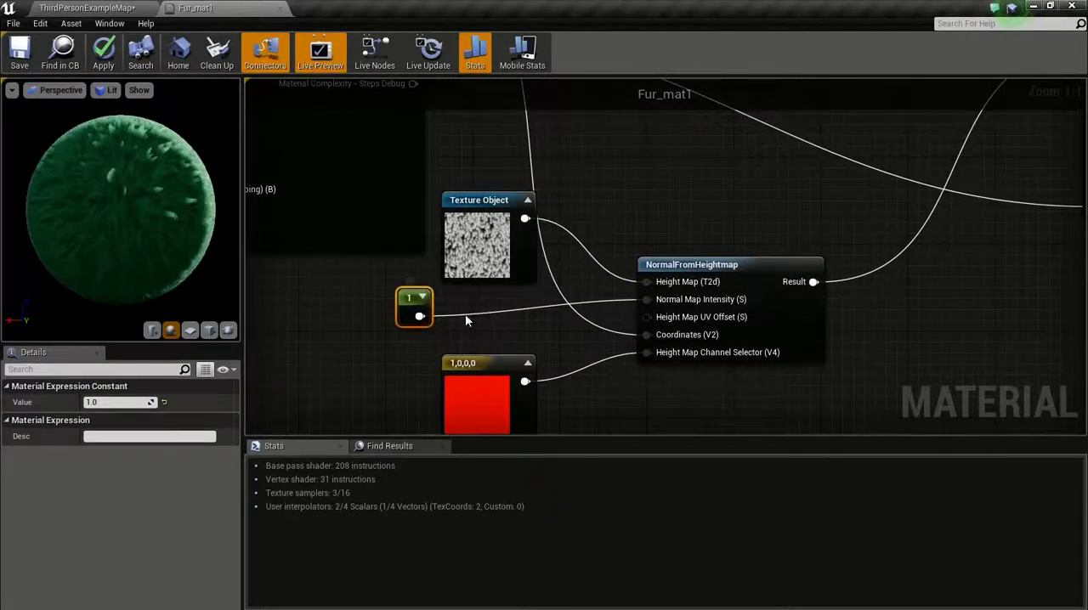
pyautogui.moveTo(104, 52)
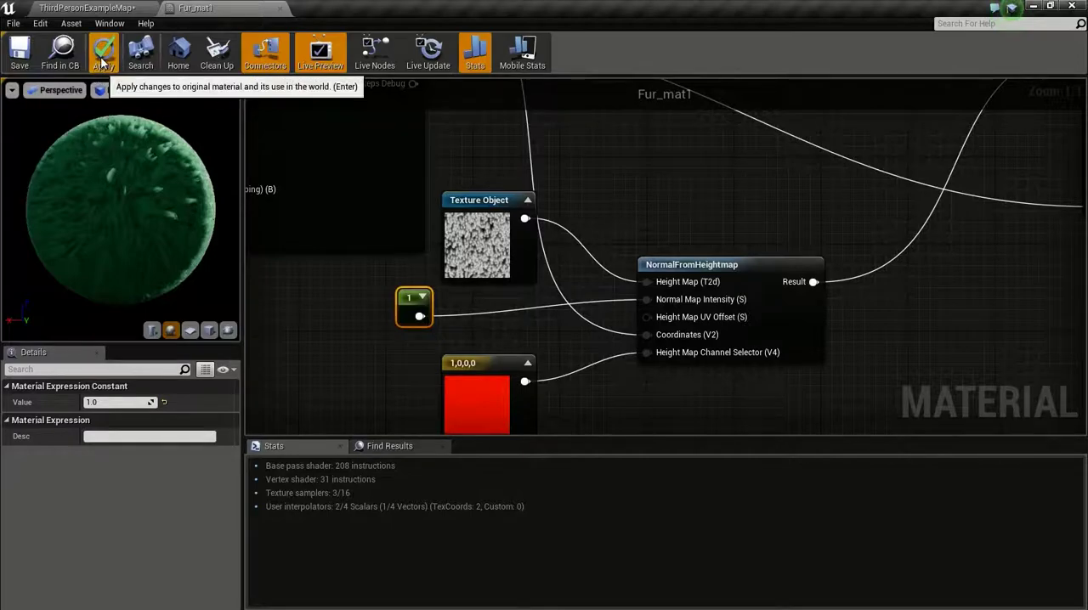
pyautogui.click(104, 52)
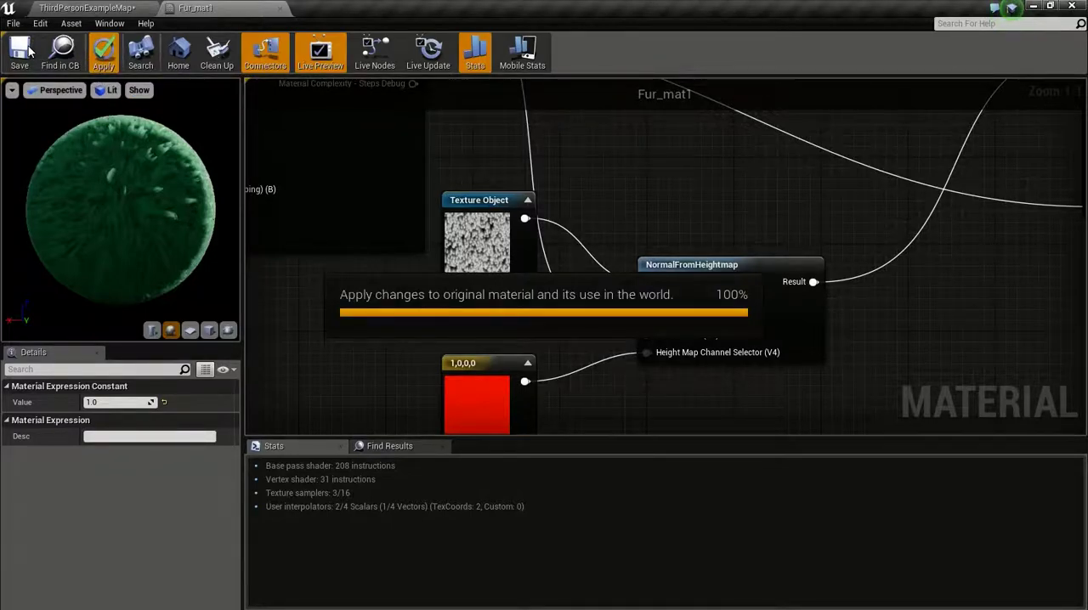
pyautogui.click(102, 51)
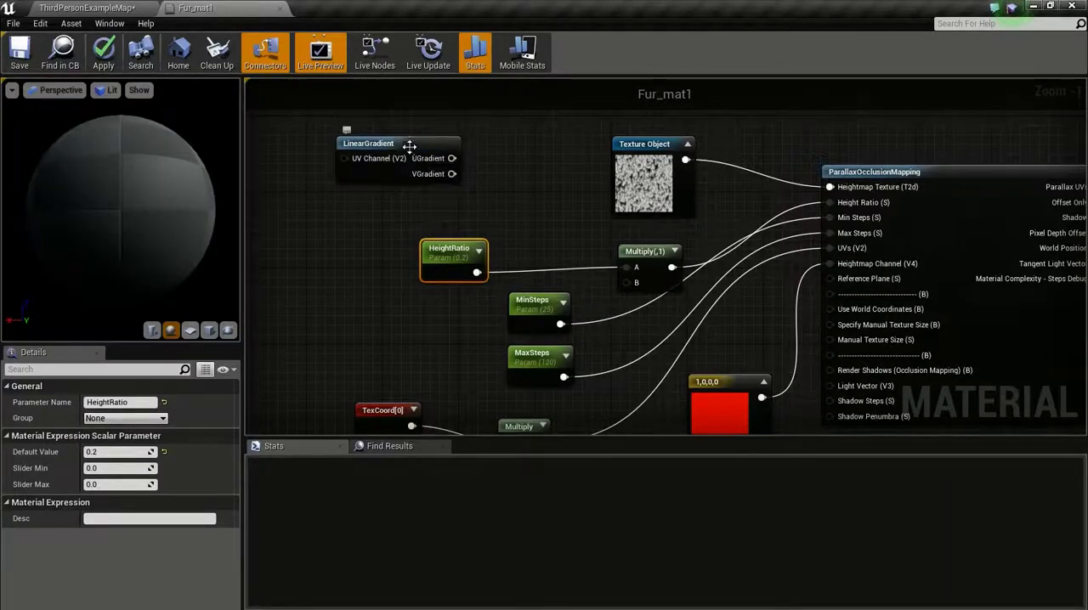
# - Start previewing the LinearGradient node and apply the Fur_mat1 changes
pyautogui.click(367, 143)
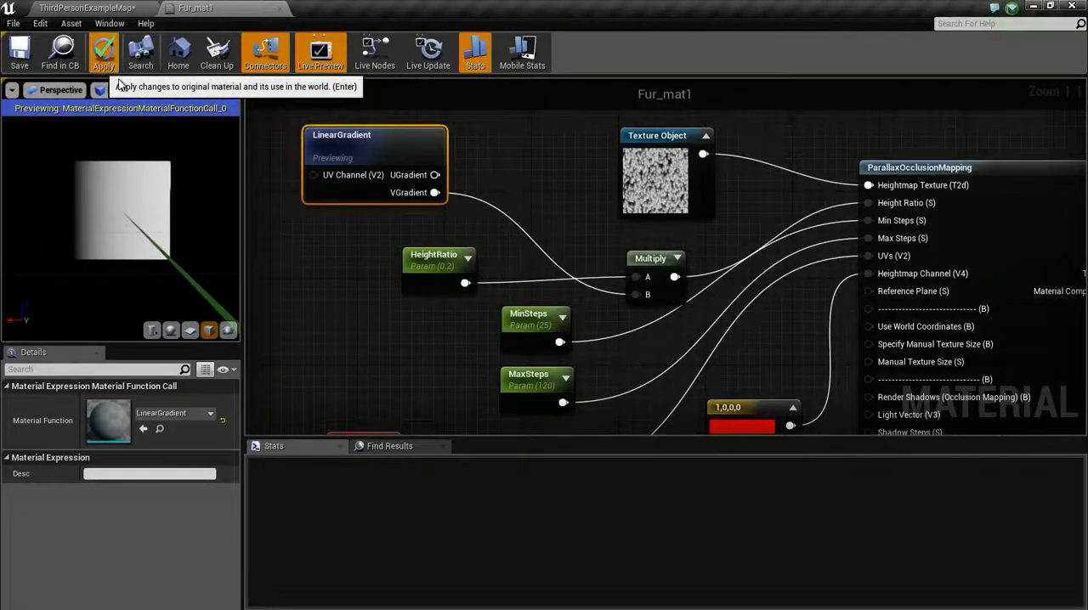
pyautogui.click(102, 51)
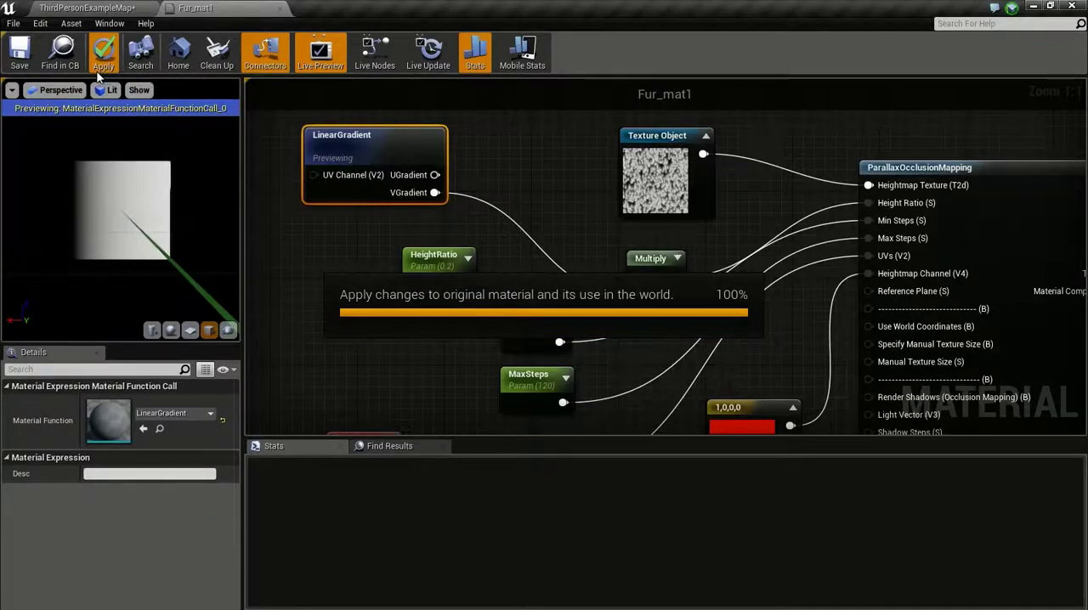
pyautogui.click(102, 51)
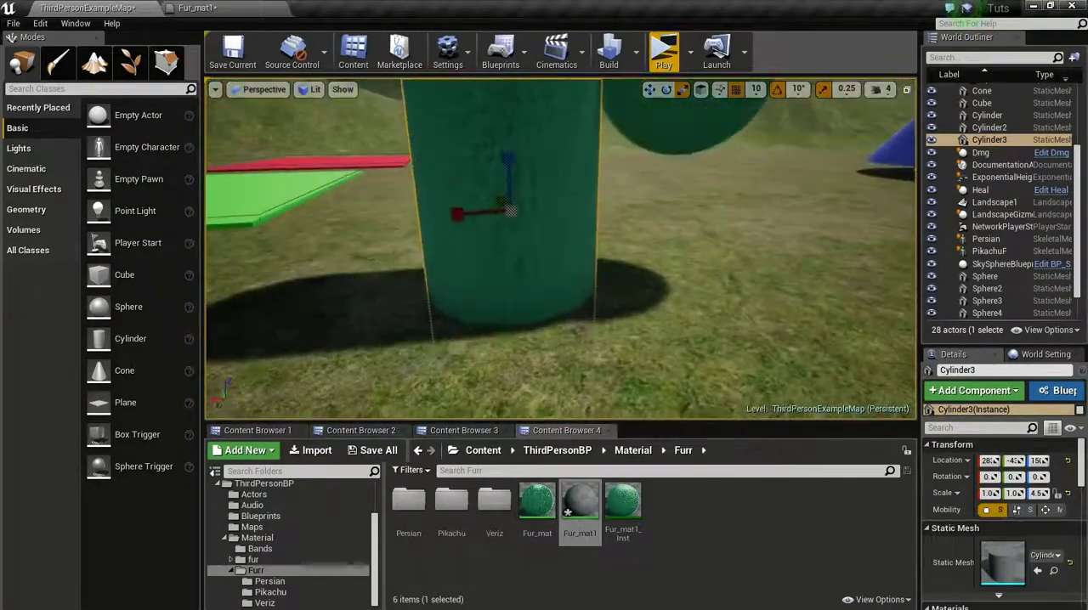
# - View the furry cylinder base up close, then reopen Fur_mat1
pyautogui.doubleClick(580, 502)
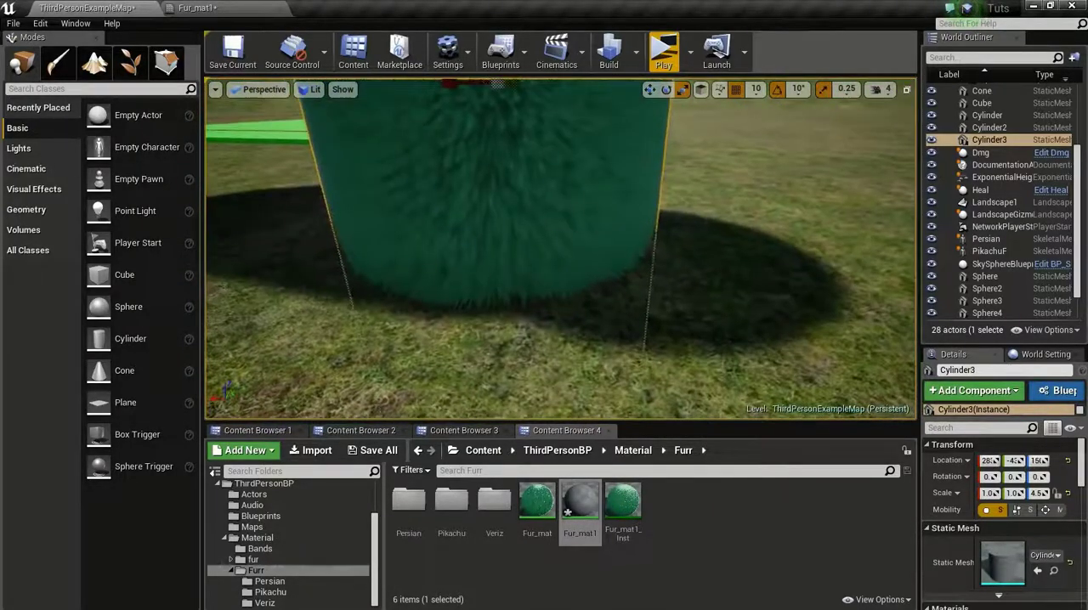
pyautogui.doubleClick(578, 501)
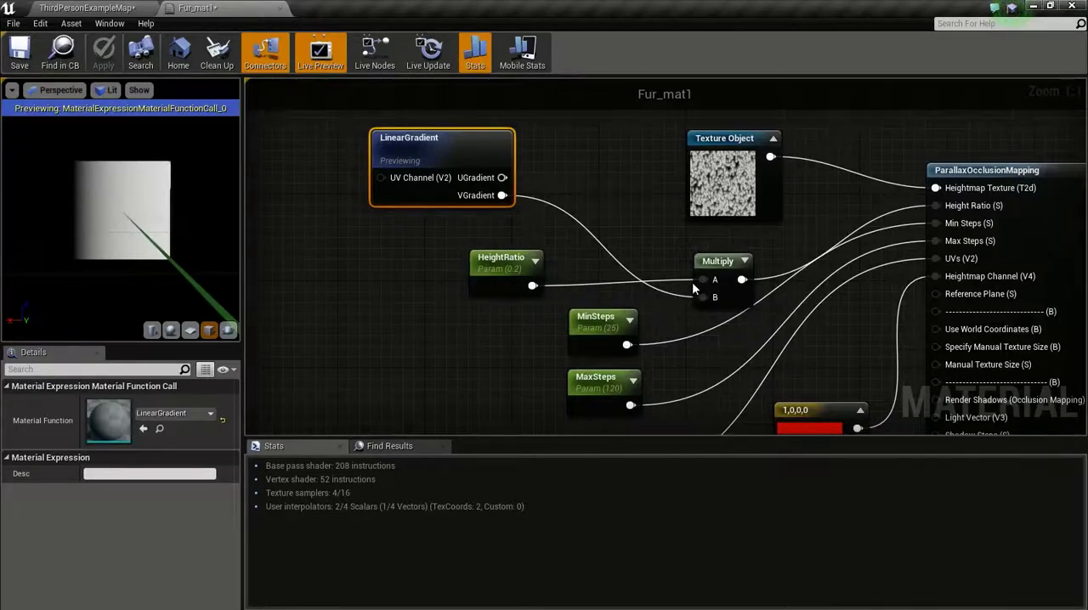
pyautogui.moveTo(180, 282)
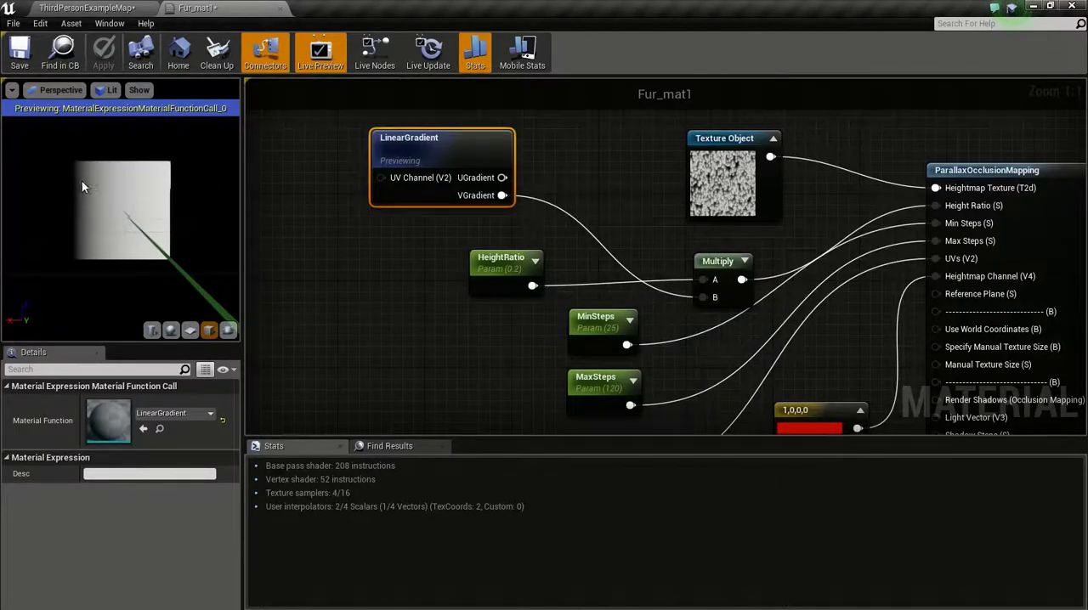
pyautogui.moveTo(92, 246)
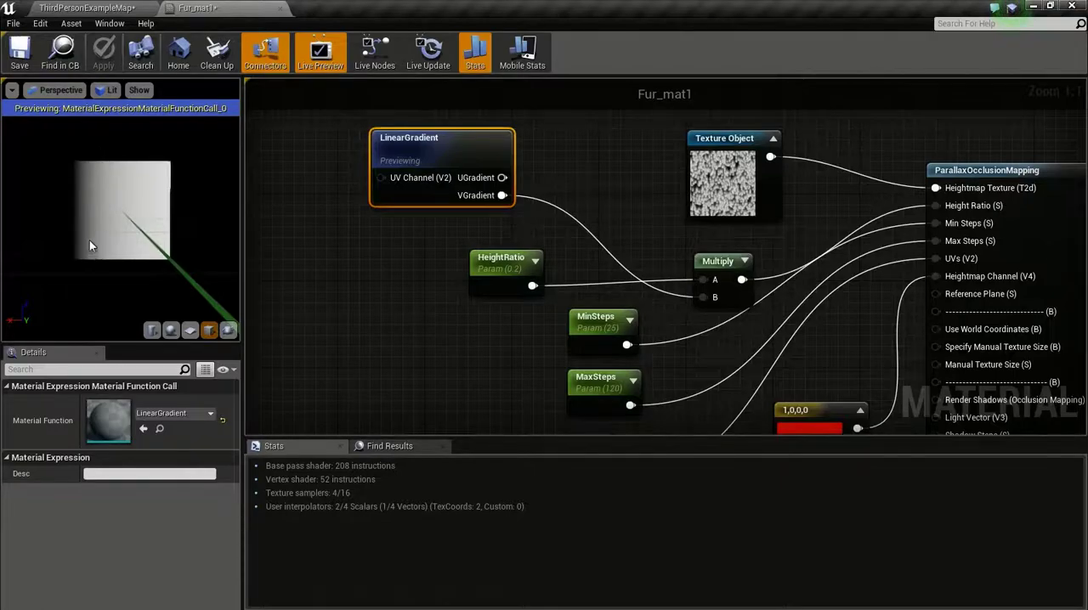
pyautogui.moveTo(174, 214)
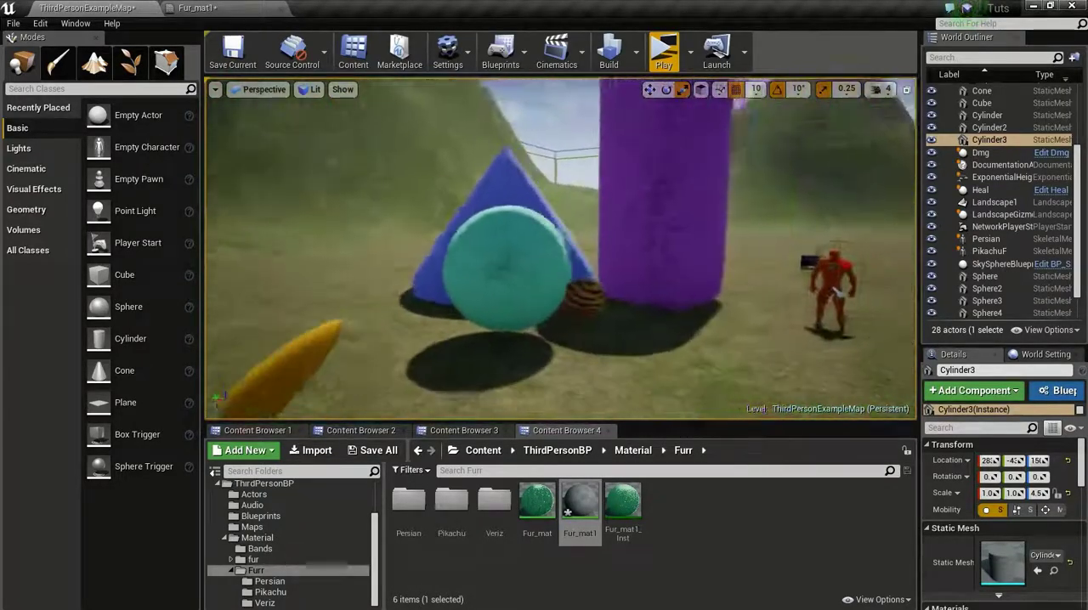
# - Reopen Fur_mat1 and bring the Texture Sample and HueShift colour nodes into view
pyautogui.doubleClick(581, 502)
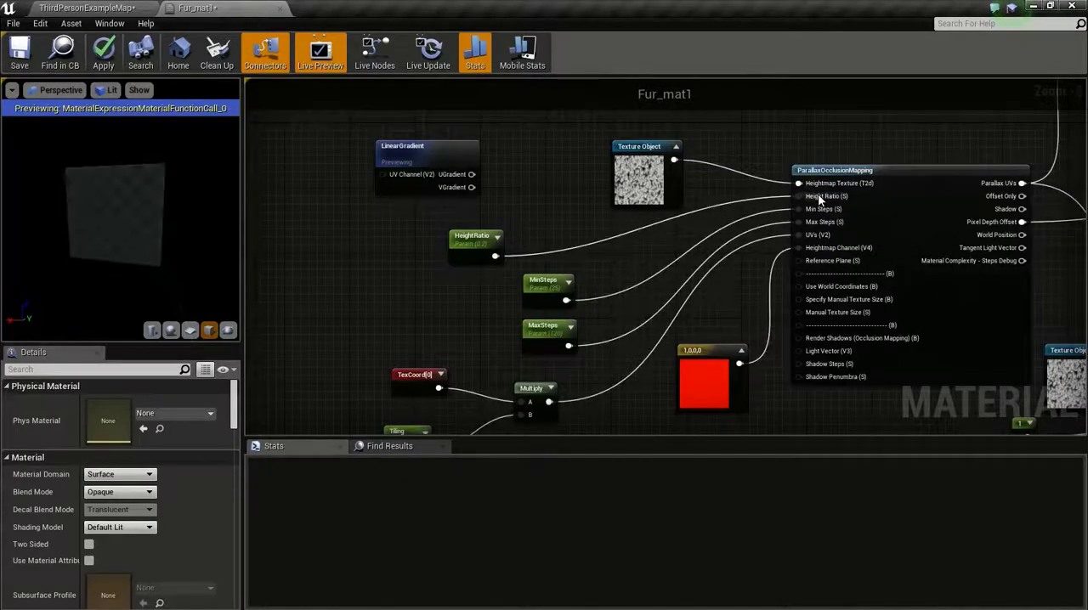
pyautogui.scroll(-3)
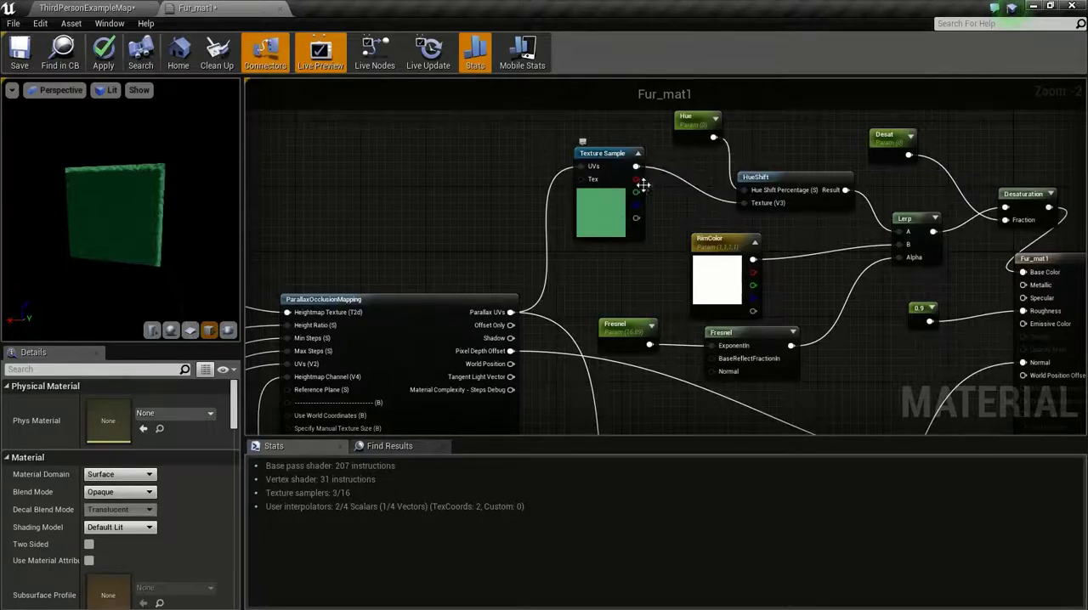
pyautogui.moveTo(593, 143)
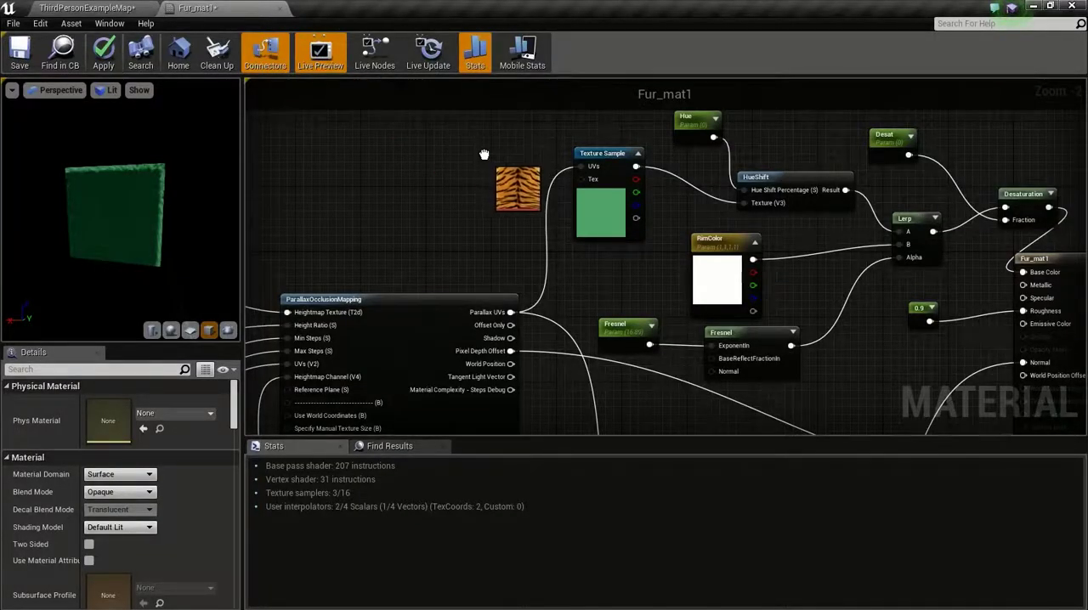
# - Place the tiger Texture Sample and wire a TexCoord node into a new Multiply's A input
pyautogui.click(510, 145)
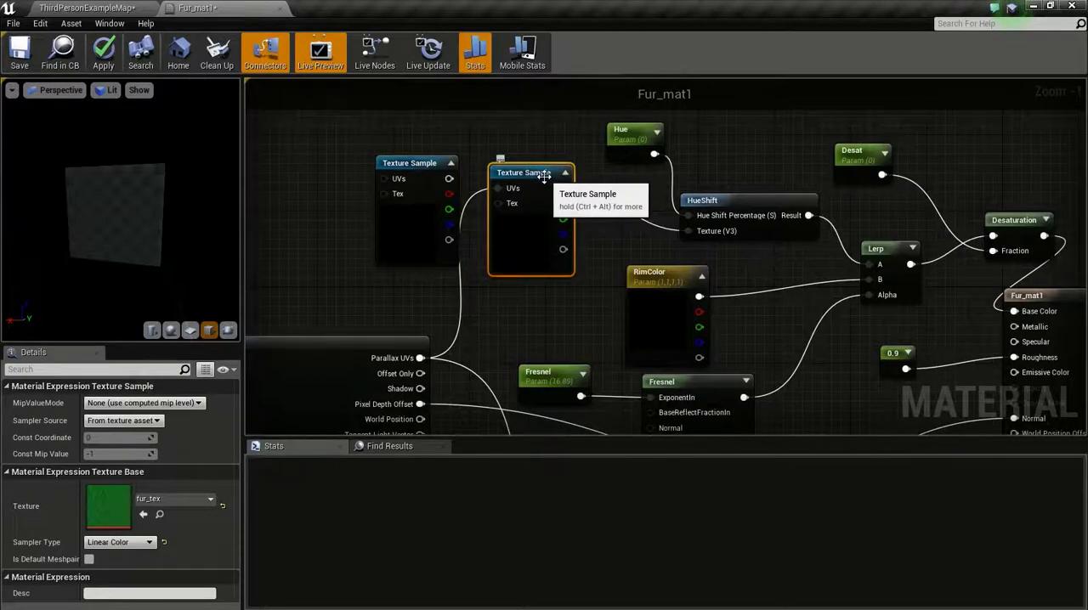
pyautogui.click(568, 140)
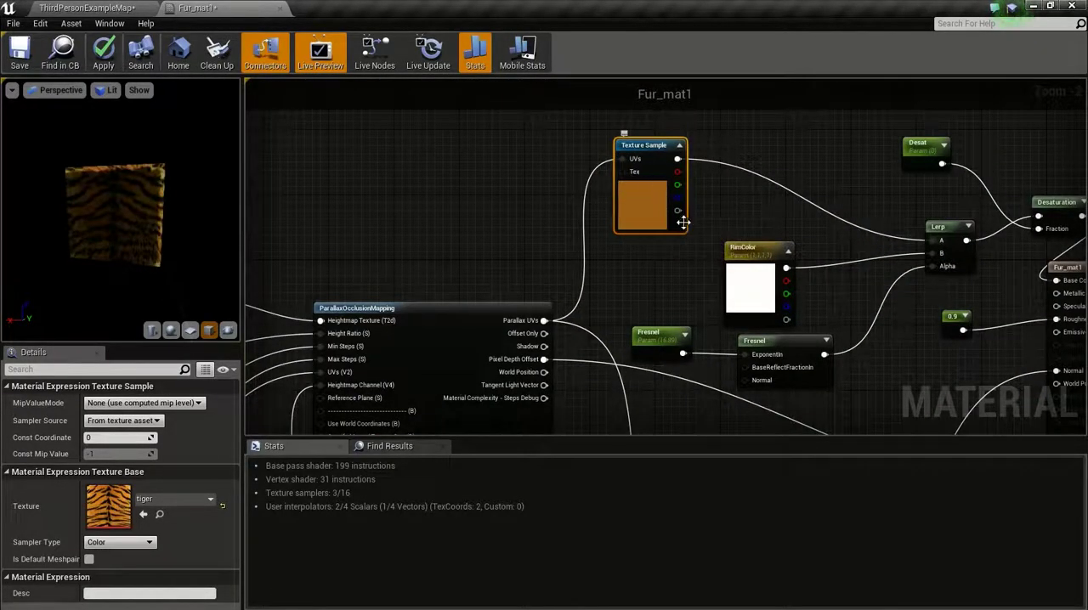
pyautogui.moveTo(656, 204)
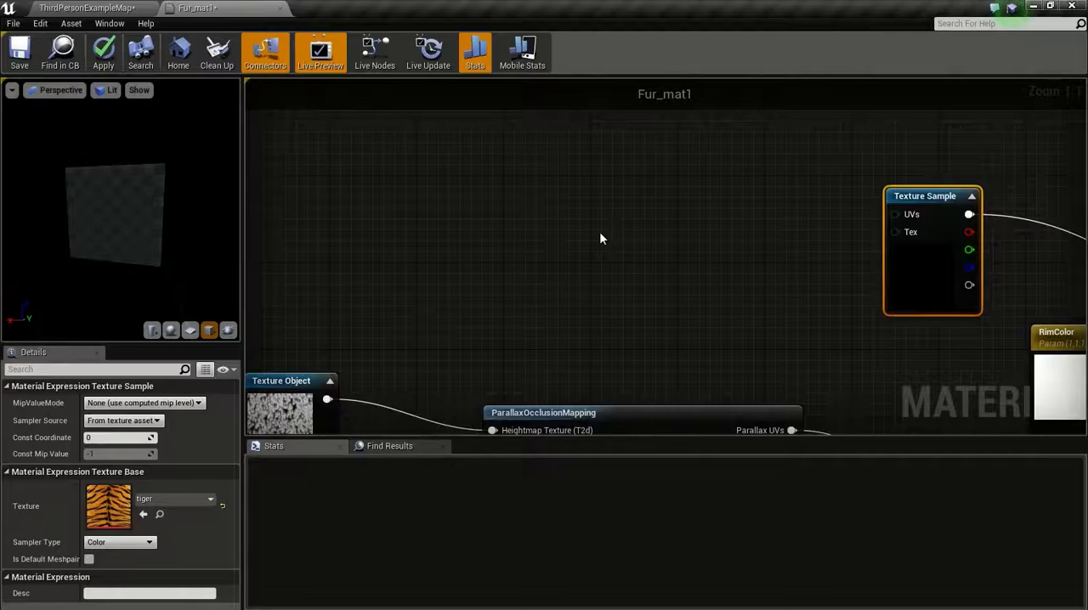
pyautogui.moveTo(528, 190)
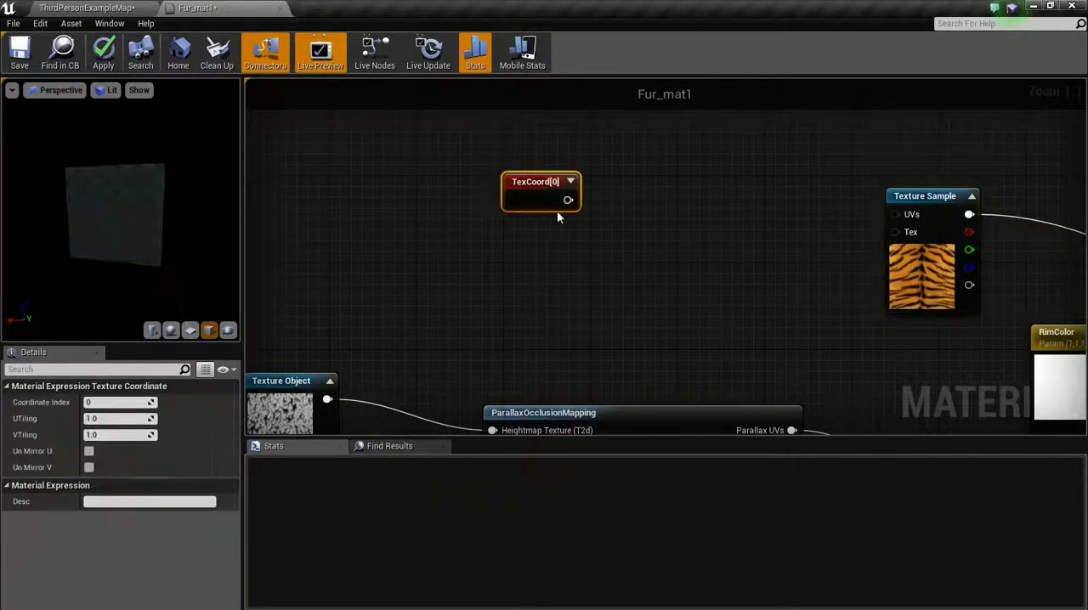
pyautogui.moveTo(540, 180); pyautogui.dragTo(500, 153)
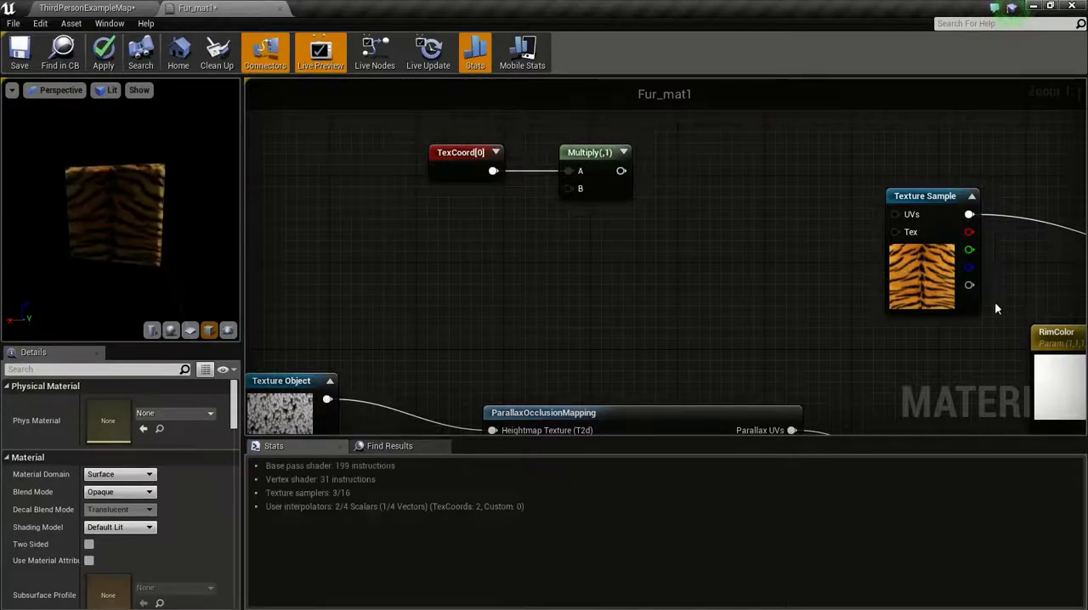
pyautogui.moveTo(544, 265)
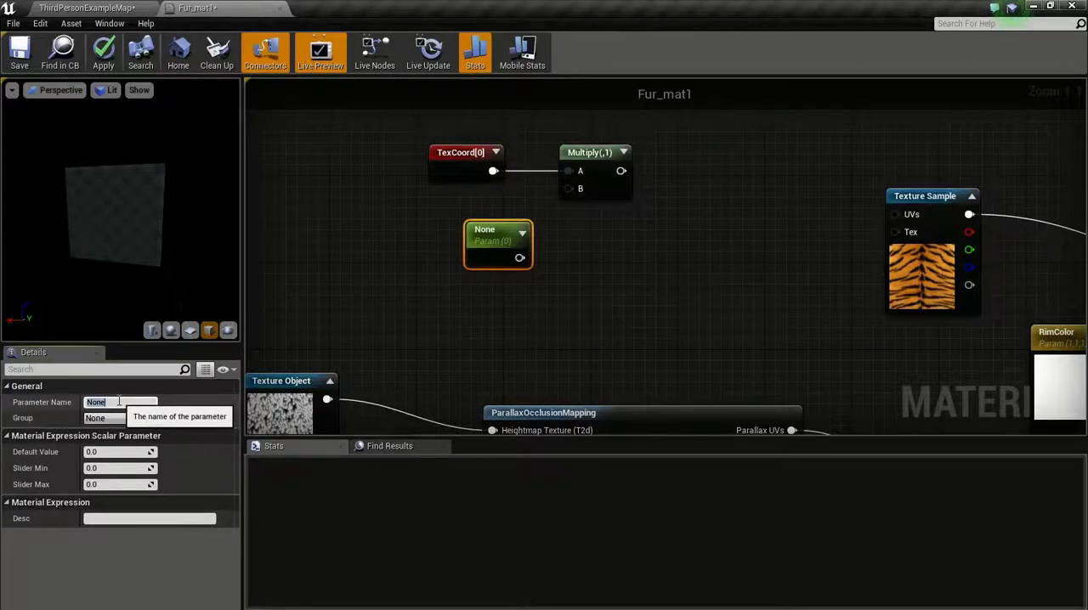
# - Add a TexTiling scalar parameter with default 1.0 feeding the Multiply node
pyautogui.write('Tex')
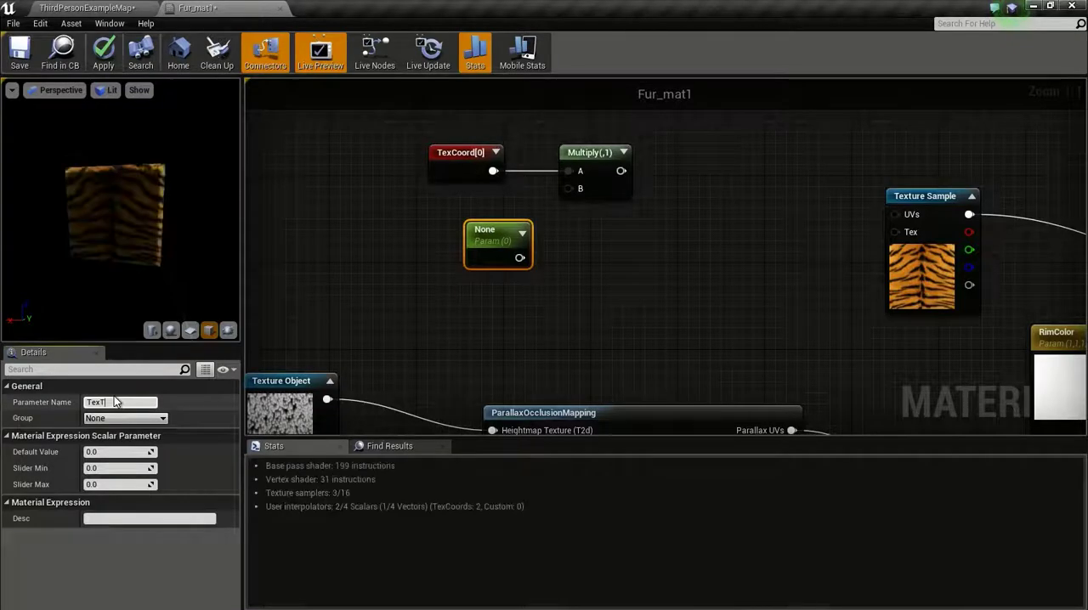
pyautogui.write('TexTiling')
pyautogui.click(119, 452)
pyautogui.write('1')
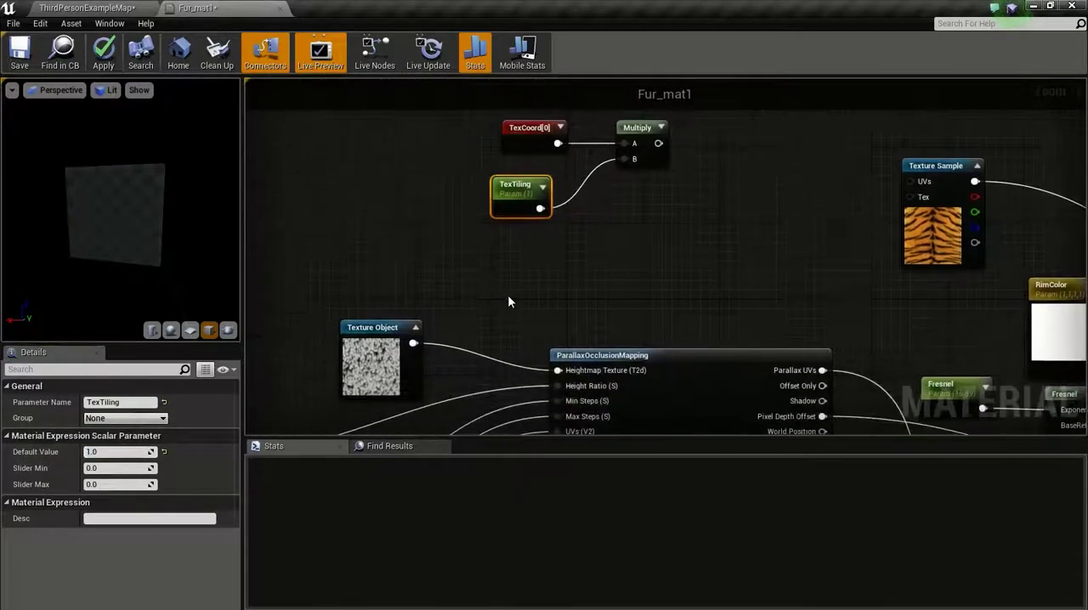
pyautogui.scroll(-3)
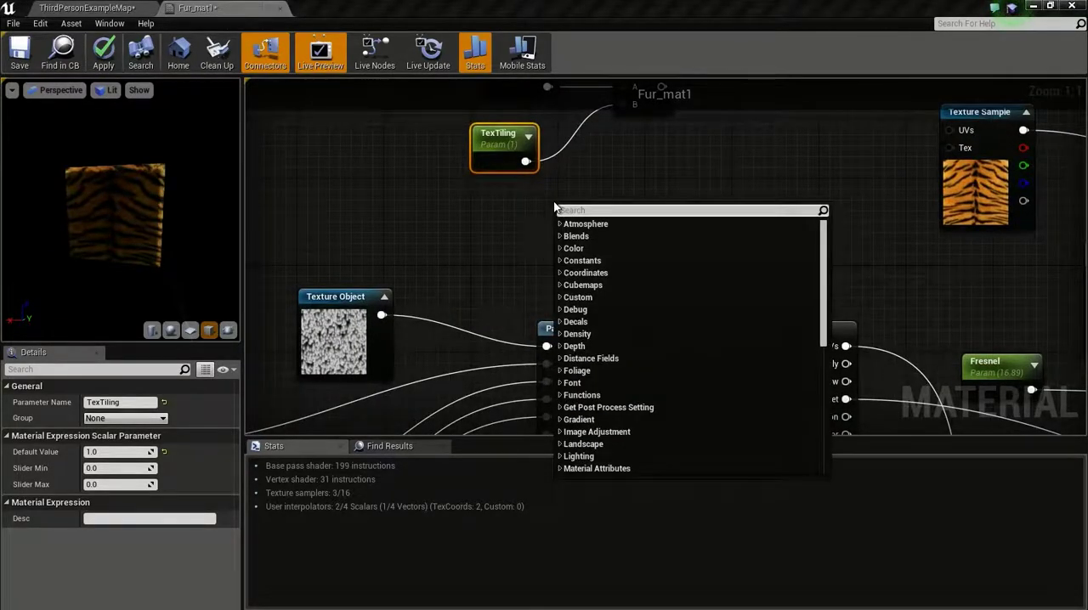
# - Add a Divide node taking TexTiling as its A input
pyautogui.write('div')
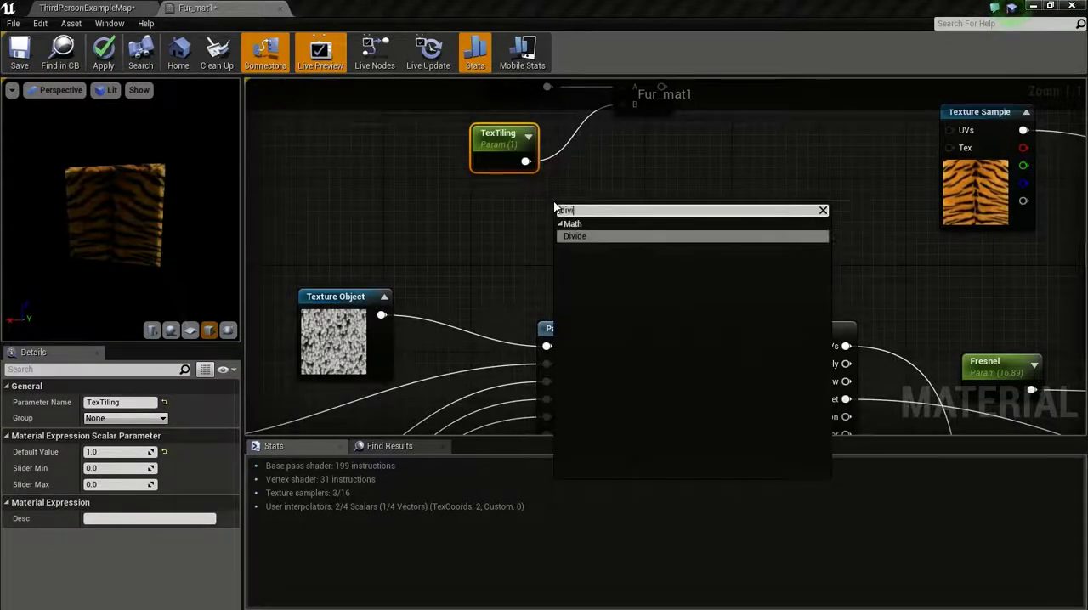
pyautogui.click(574, 236)
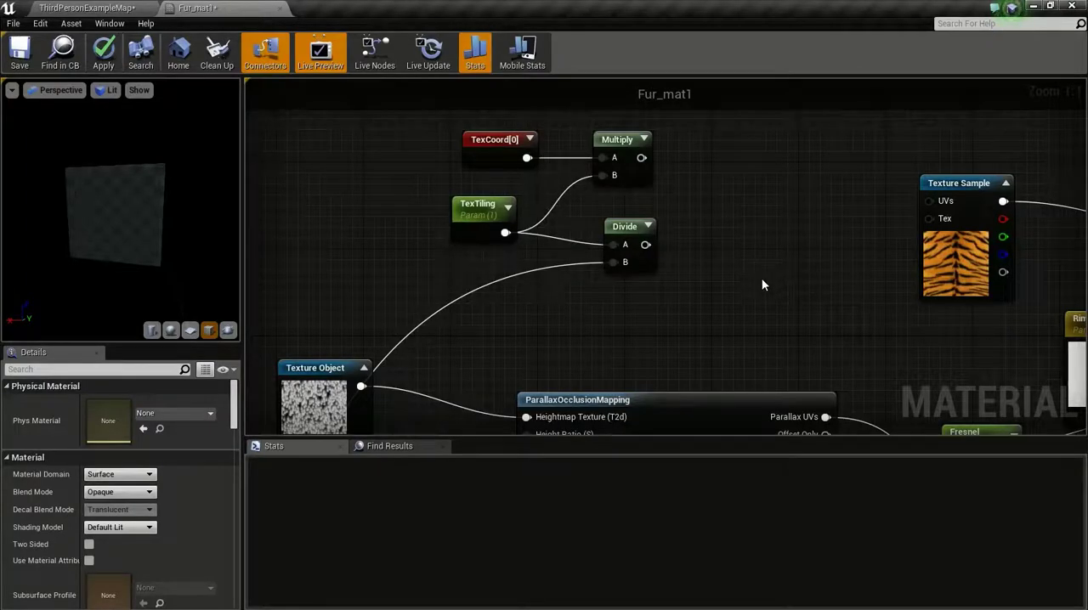
pyautogui.moveTo(690, 302)
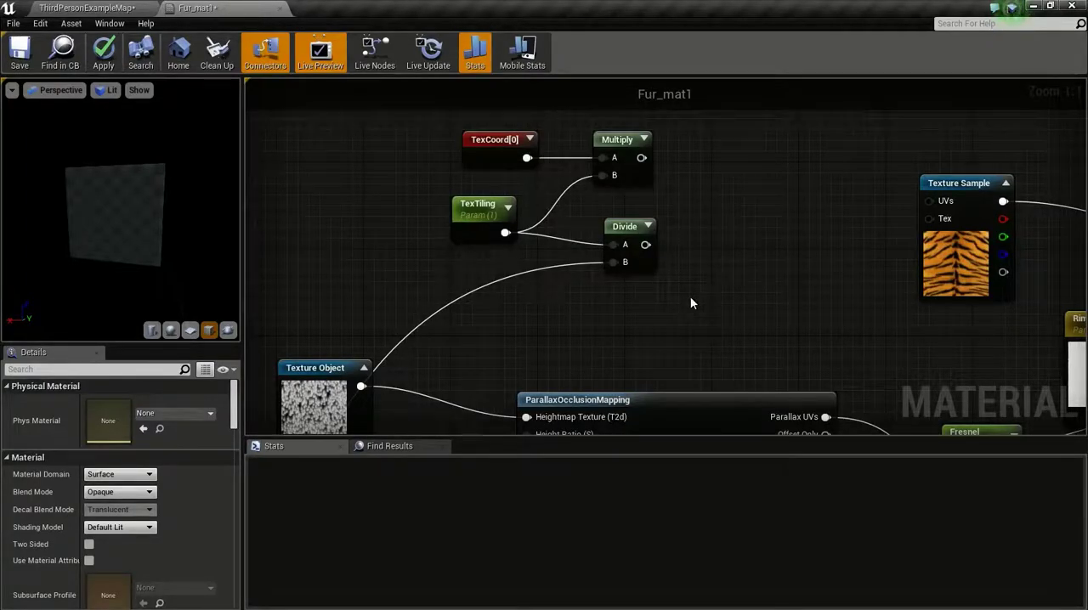
pyautogui.click(748, 214)
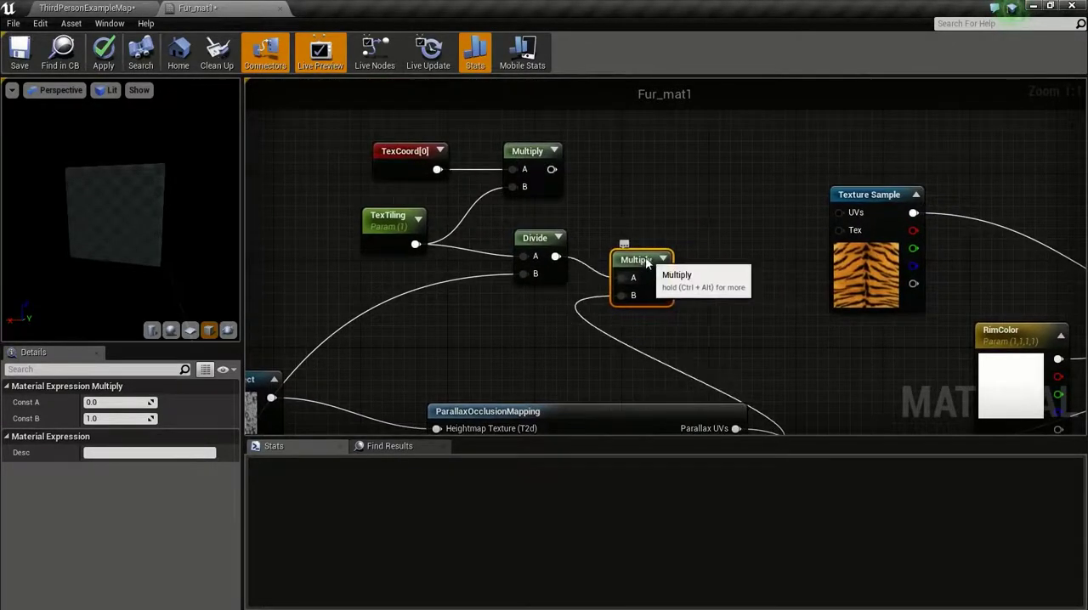
pyautogui.moveTo(650, 238)
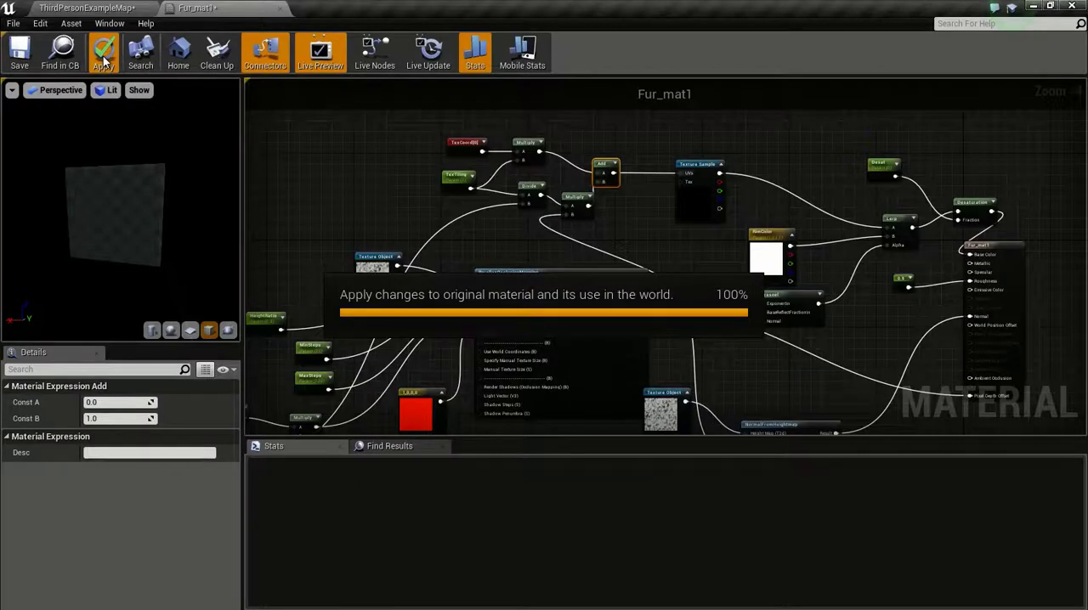
# - Save the updated Fur_mat1 material with its tiled tiger texture
pyautogui.click(19, 53)
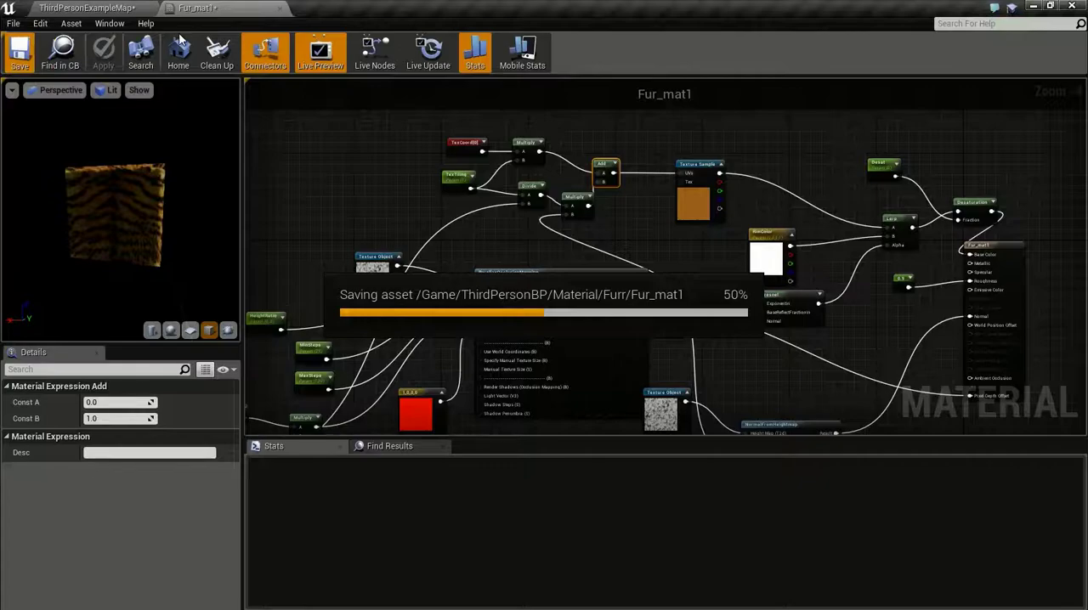
pyautogui.moveTo(693, 295)
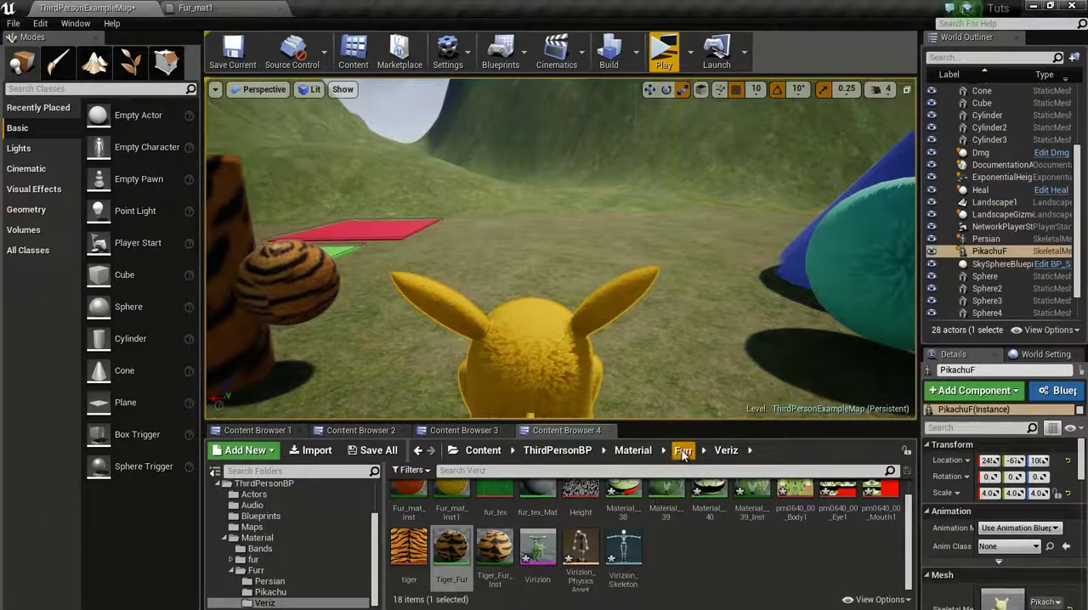
# - Select Fur_mat1_Inst in the Furr folder to put tiger fur on the box and pillar
pyautogui.click(683, 451)
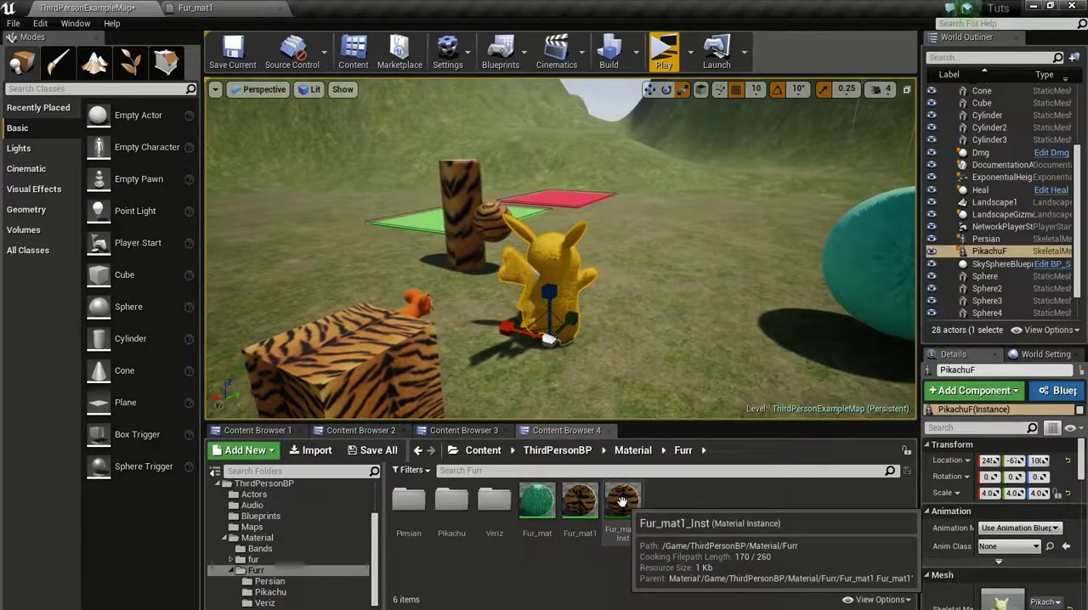
pyautogui.click(622, 501)
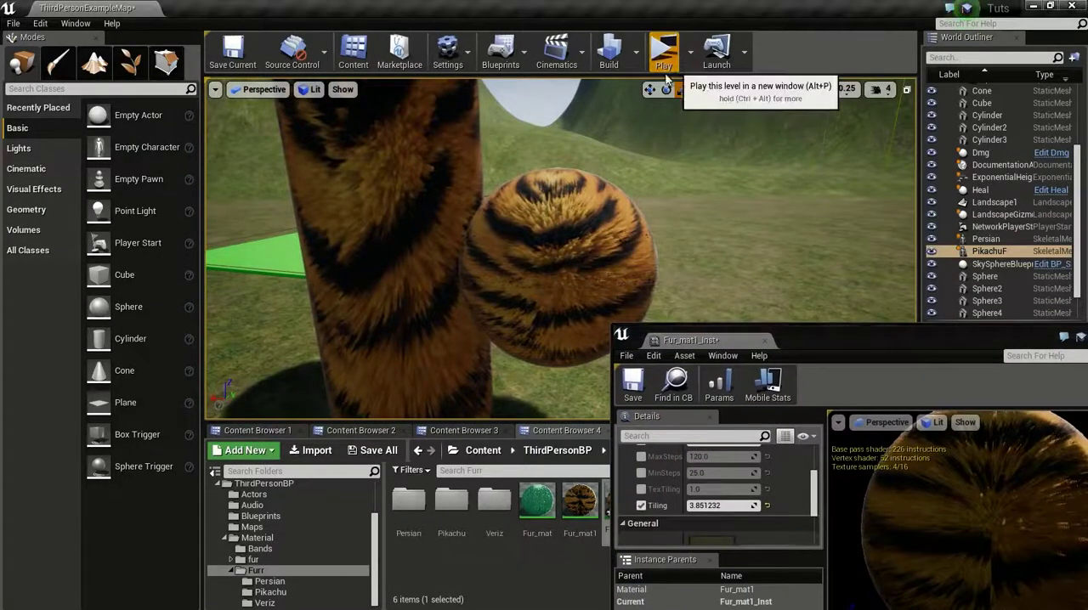
# - Adjust Fur_mat1_Inst HeightRatio near 0.32, MaxSteps near 318 and MinSteps 25
pyautogui.click(663, 53)
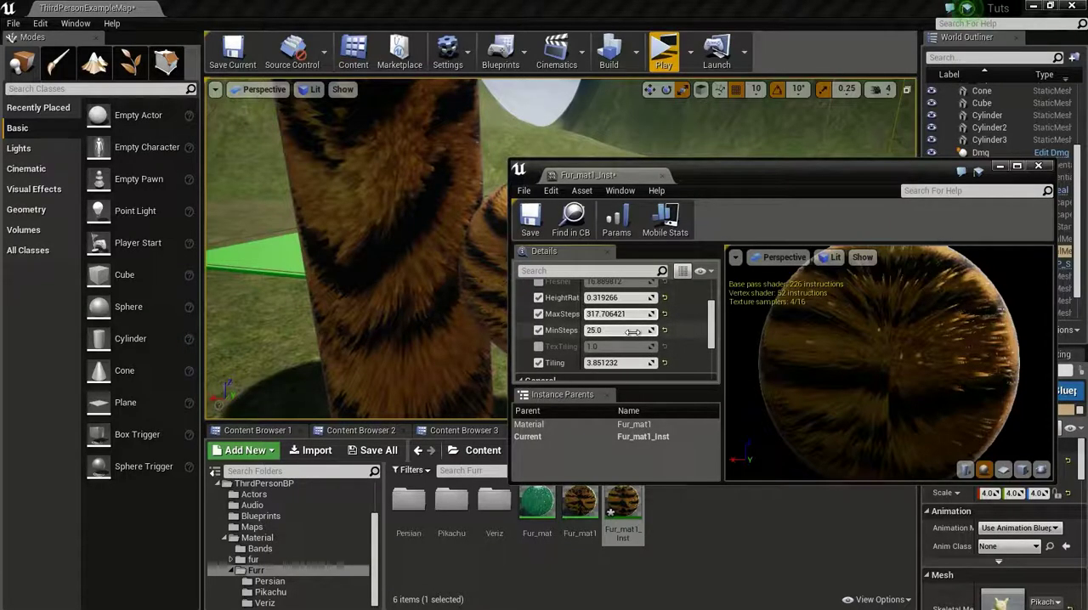
pyautogui.scroll(-3)
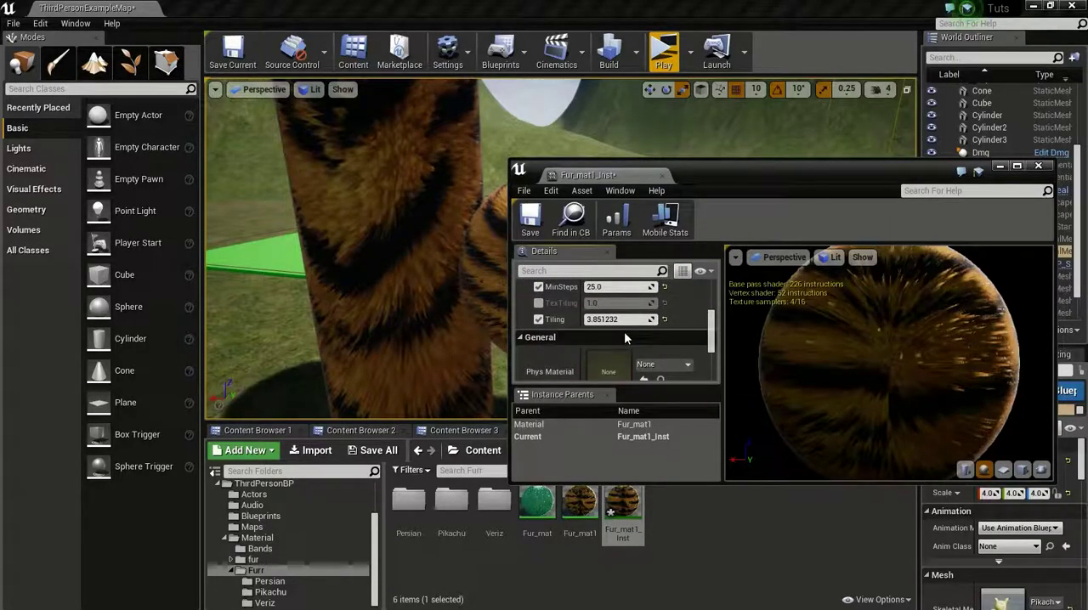
pyautogui.scroll(-3)
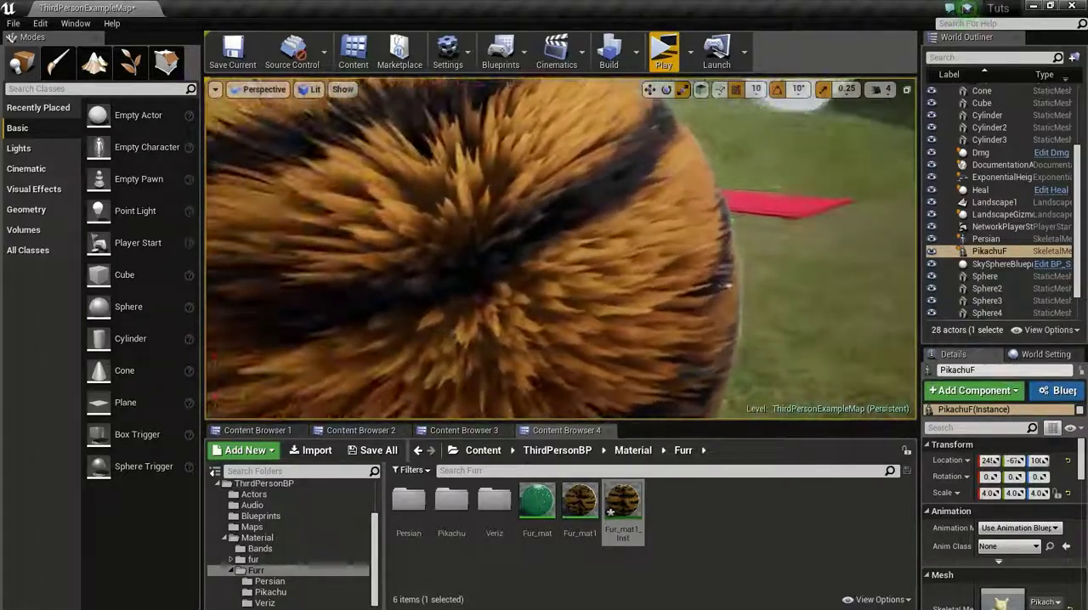
# - Reopen Fur_mat1_Inst and scroll to its tiling parameters after inspecting the sphere's fur
pyautogui.doubleClick(622, 500)
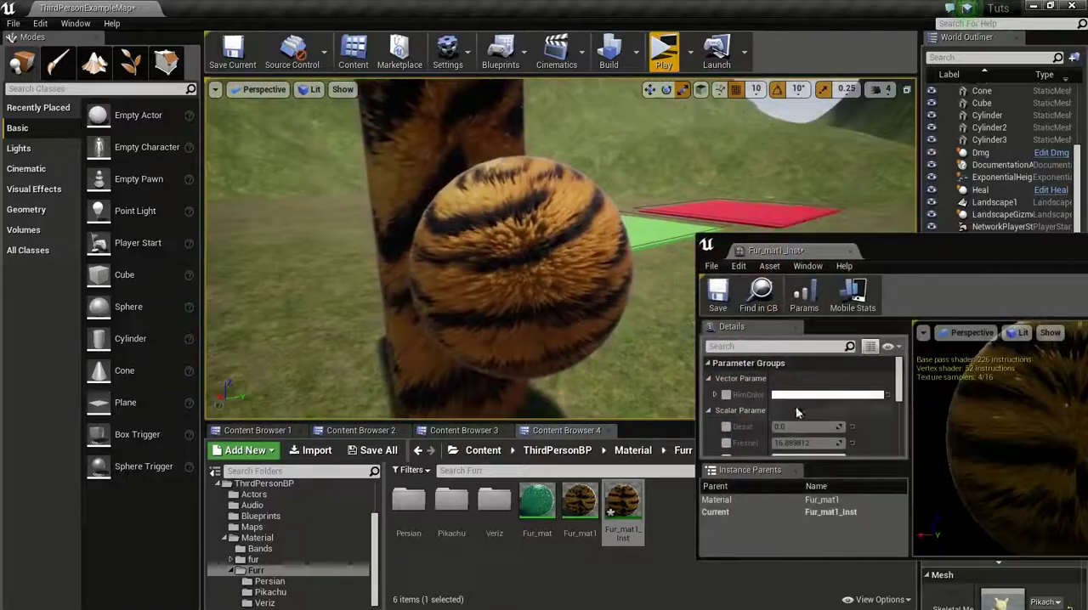
pyautogui.scroll(-3)
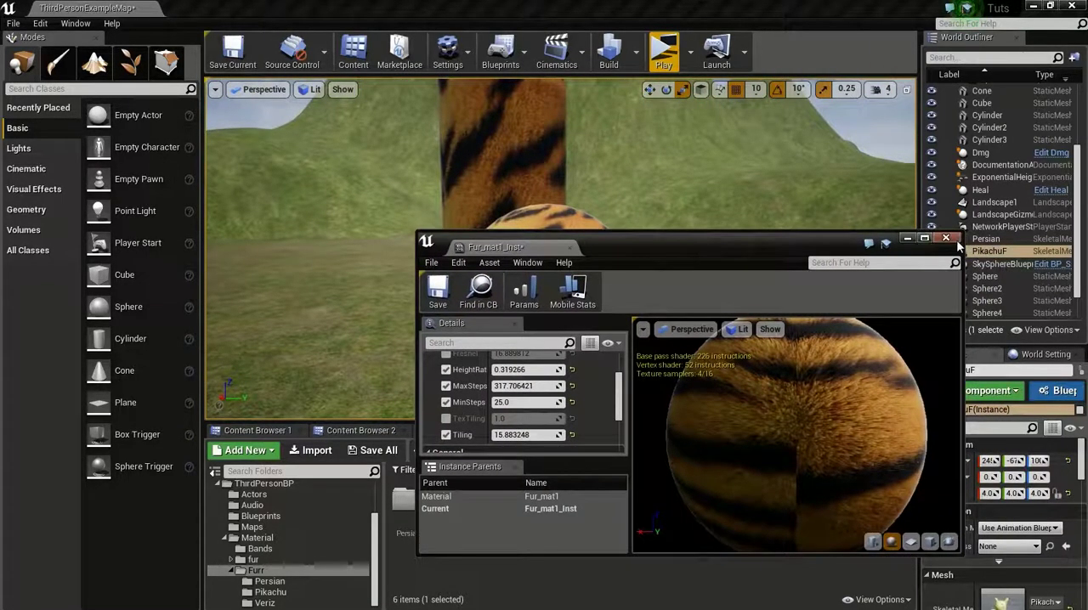
# - Close the Fur_mat1_Inst editor after raising TexTiling to 15.883248
pyautogui.click(945, 238)
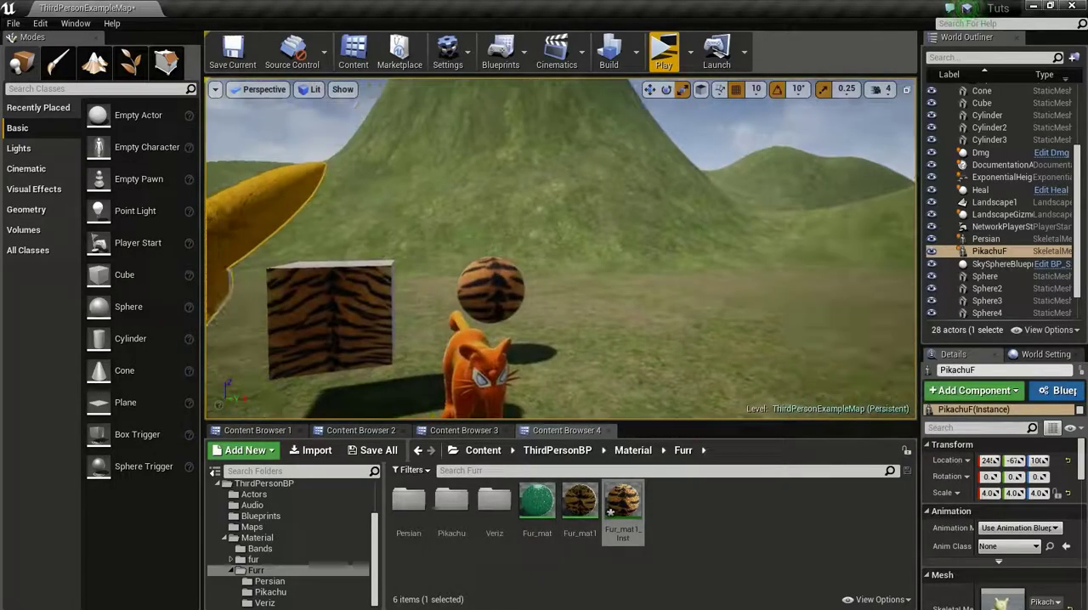